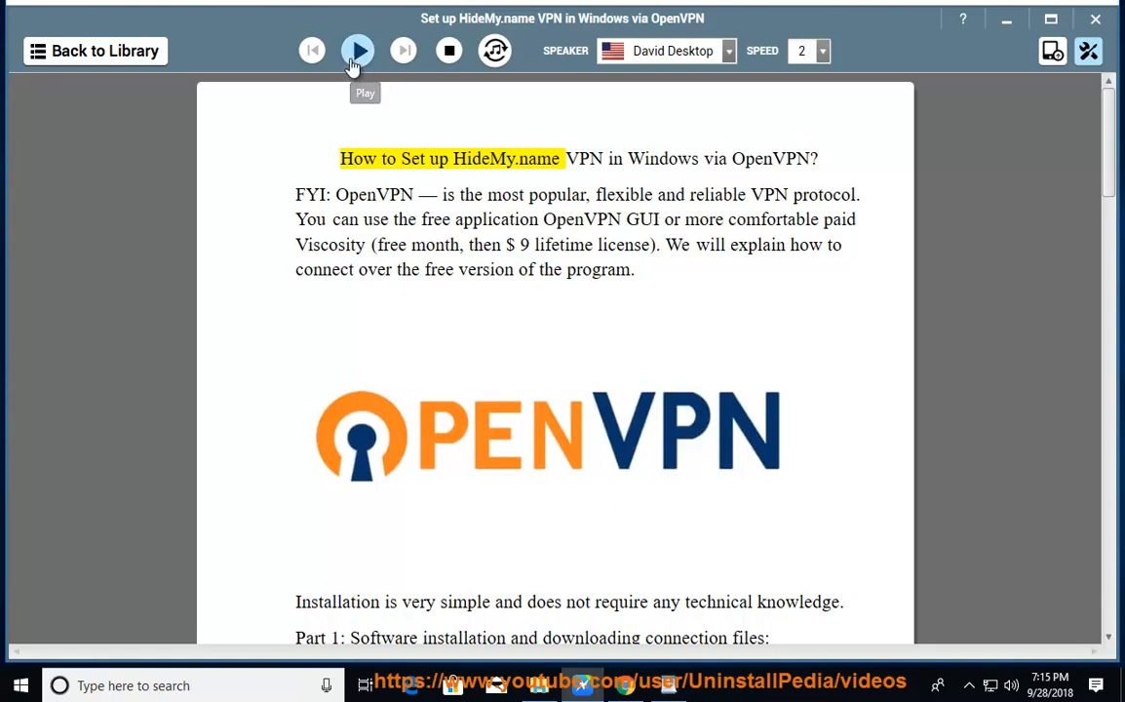
Step: Start reading the guide aloud from its title through the introduction into Part 1
{"action": "left_click", "coordinate": [357, 50]}
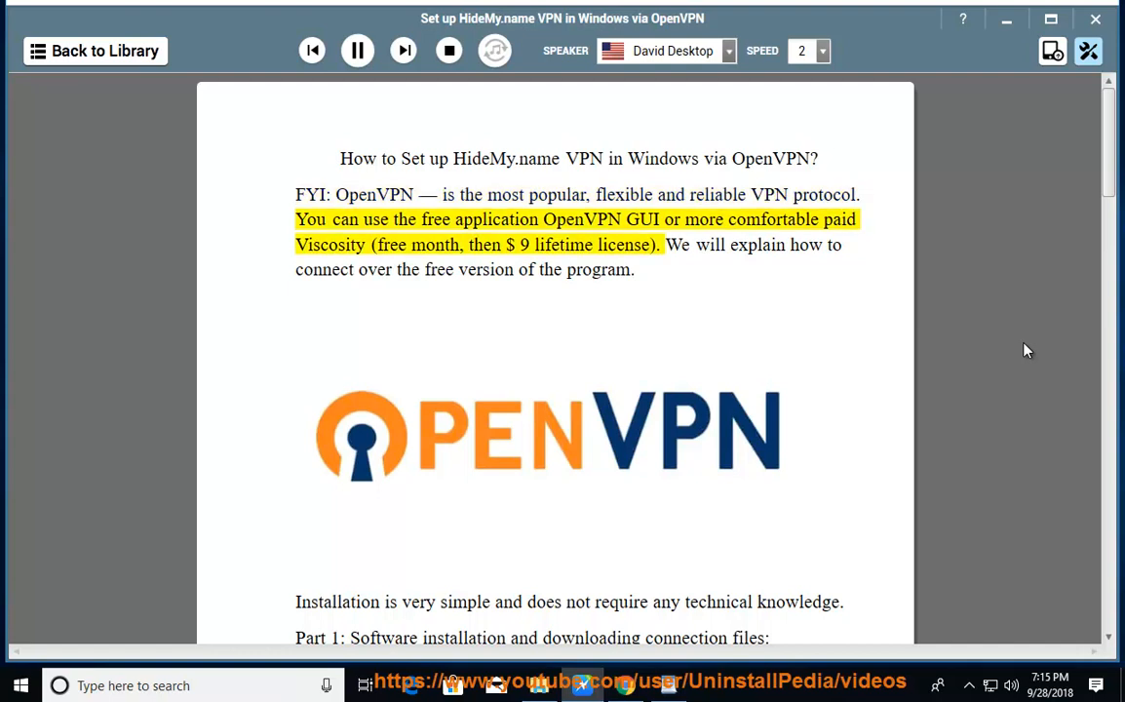
{"action": "double_click", "coordinate": [643, 218]}
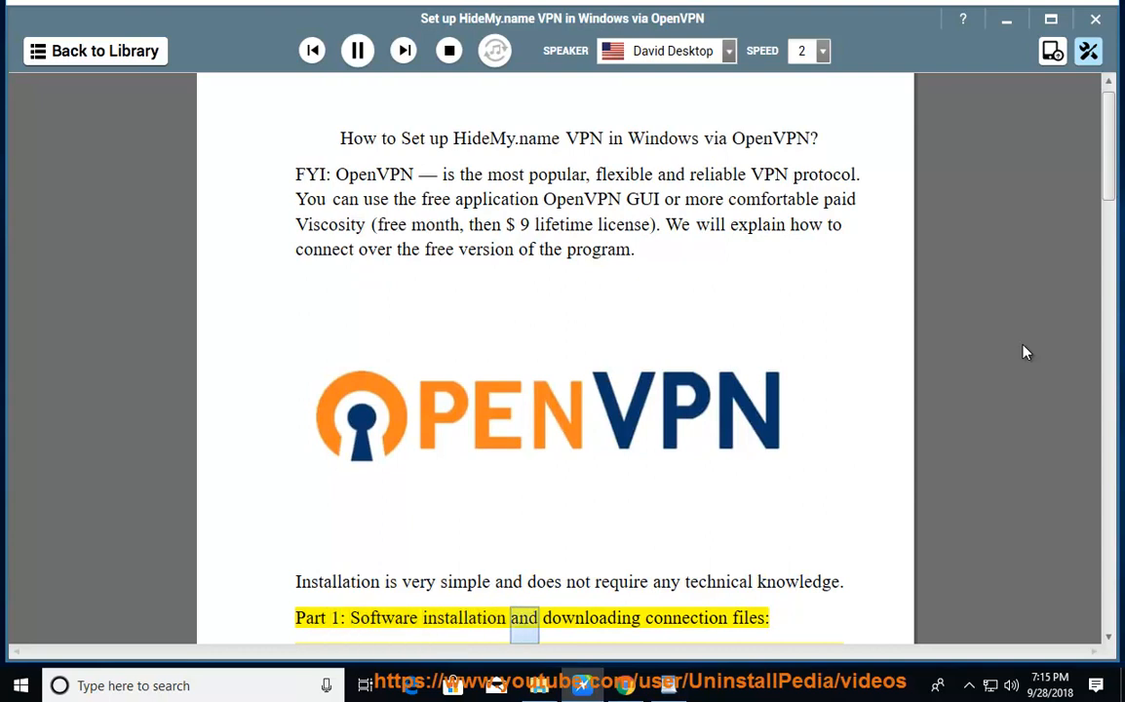
{"action": "scroll", "scroll_direction": "down", "scroll_amount": 3}
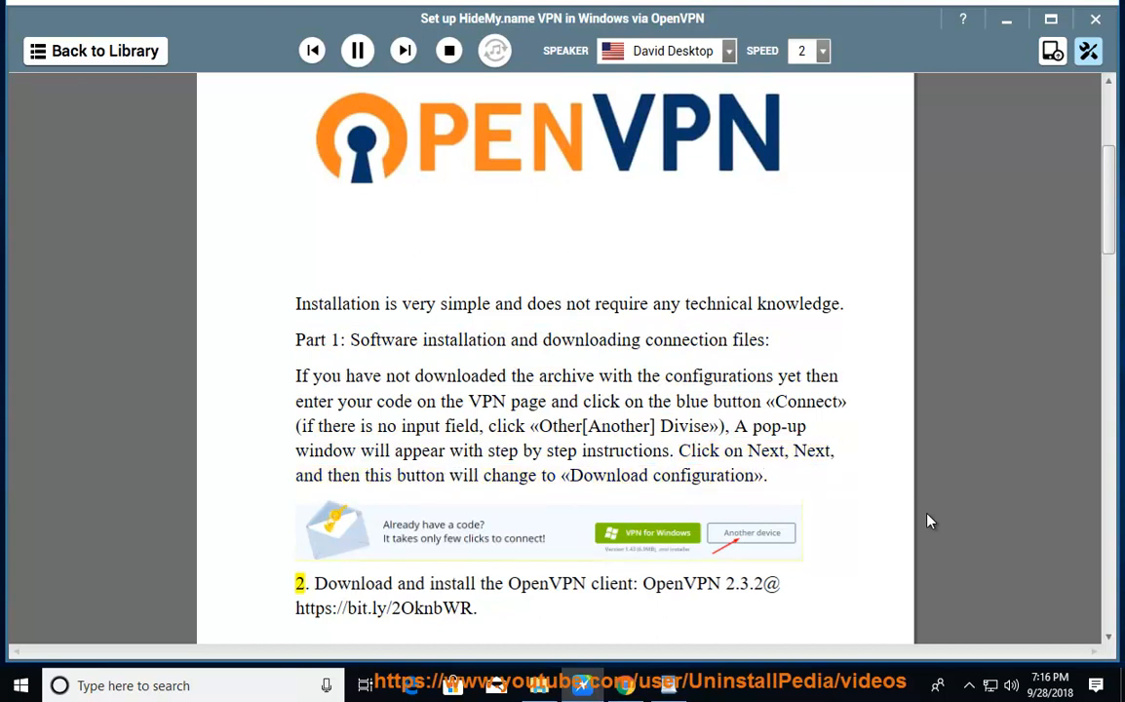
Step: Close the System Information window and resume reading through the 64-bit client download and driver note
{"action": "double_click", "coordinate": [545, 583]}
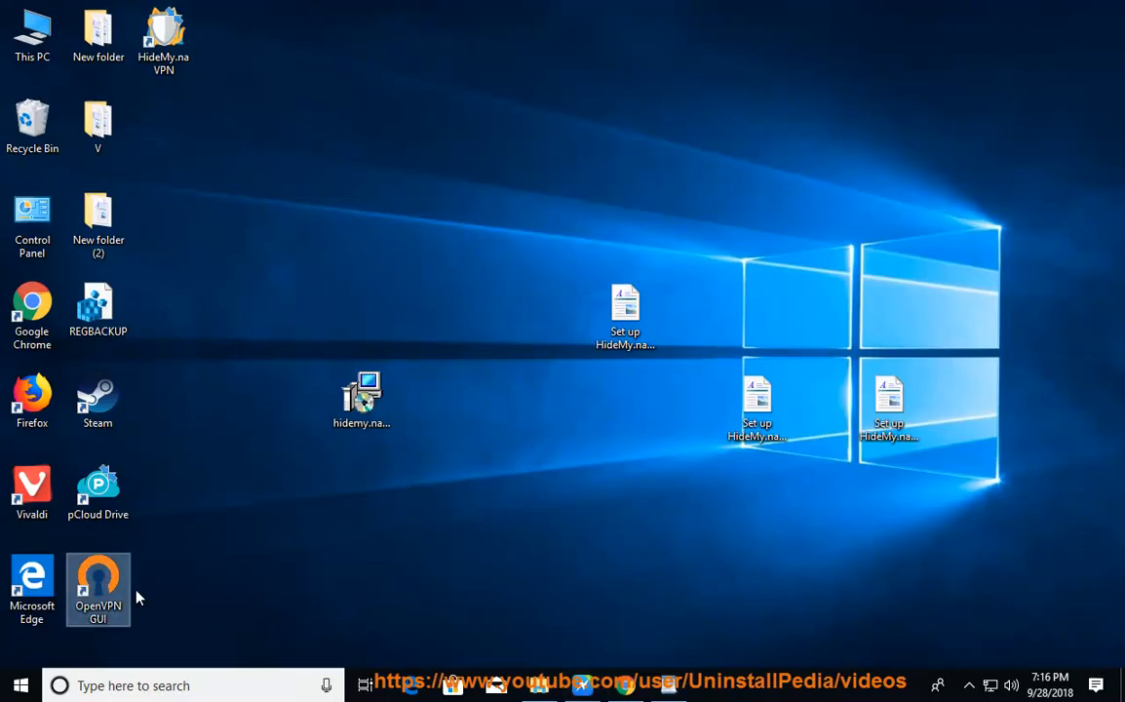
{"action": "mouse_move", "coordinate": [167, 585]}
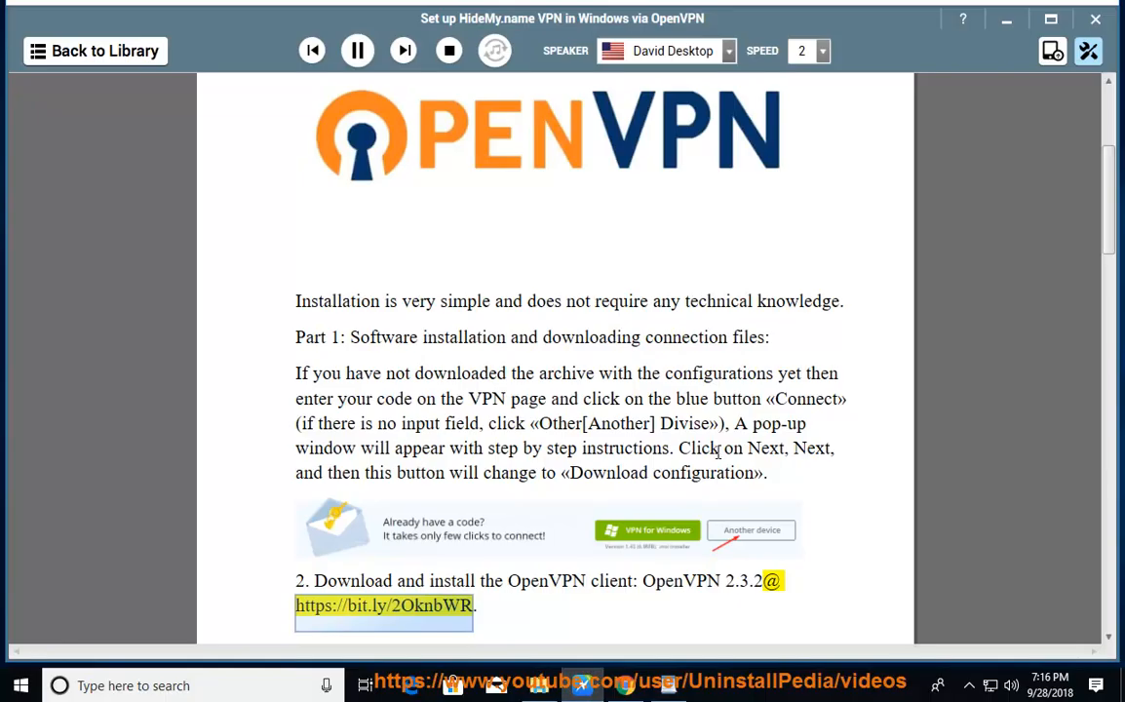
{"action": "mouse_move", "coordinate": [812, 573]}
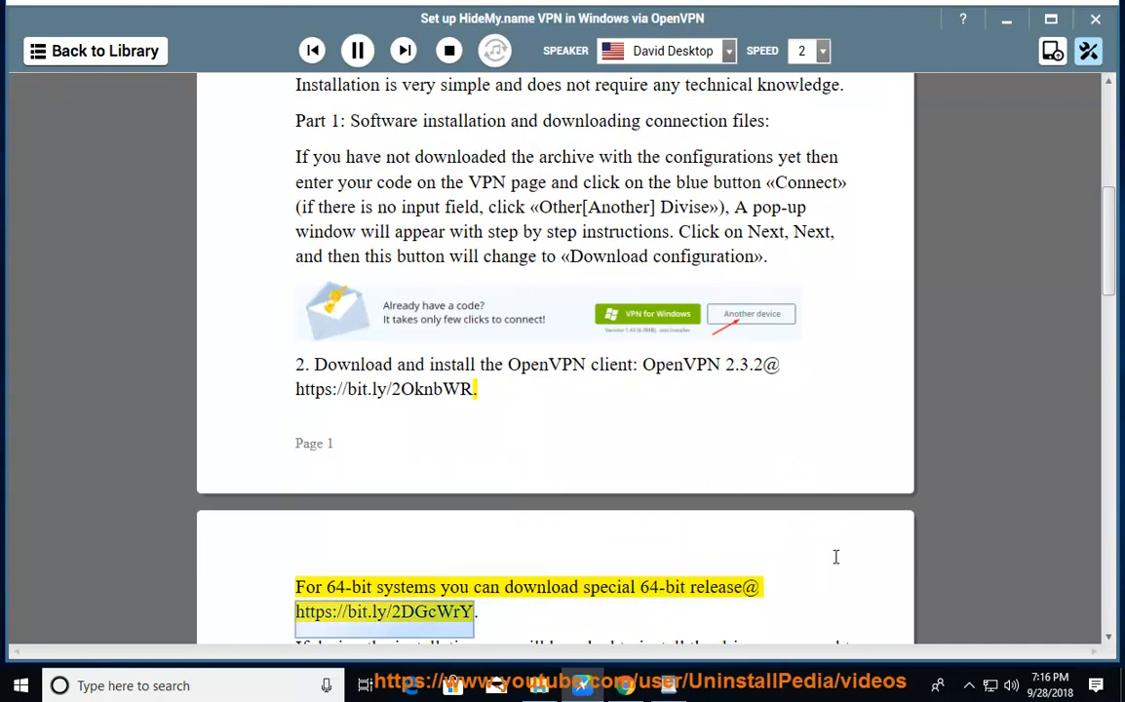
{"action": "scroll", "scroll_direction": "down", "scroll_amount": 3}
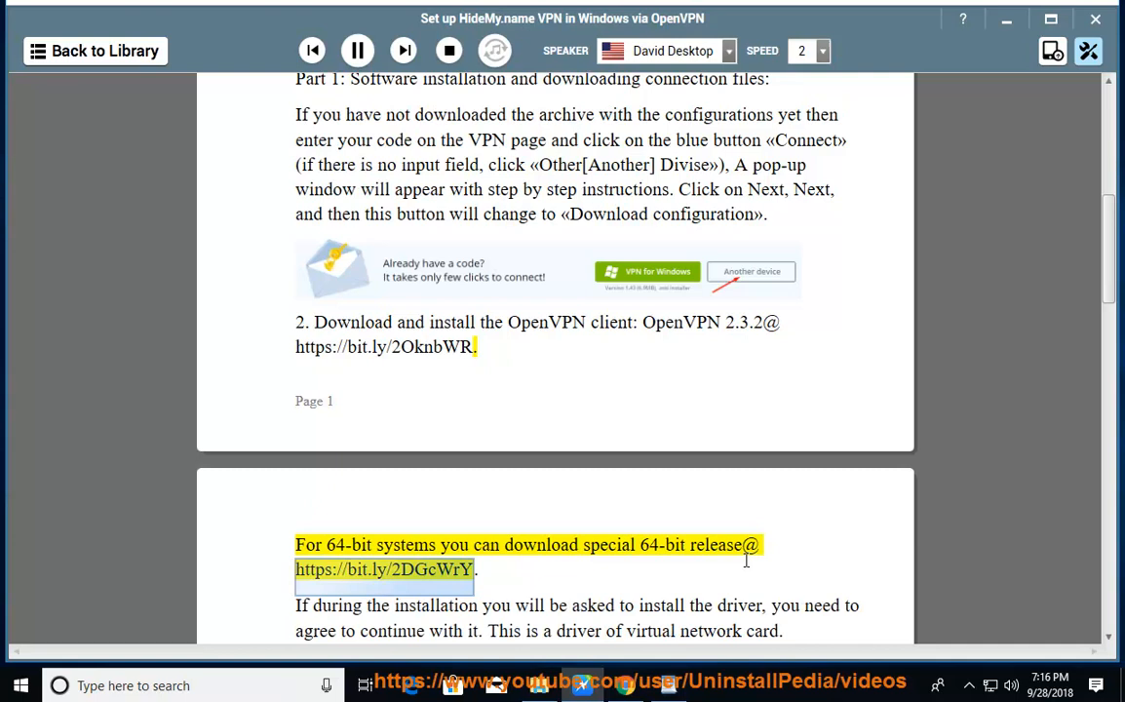
{"action": "left_click", "coordinate": [357, 51]}
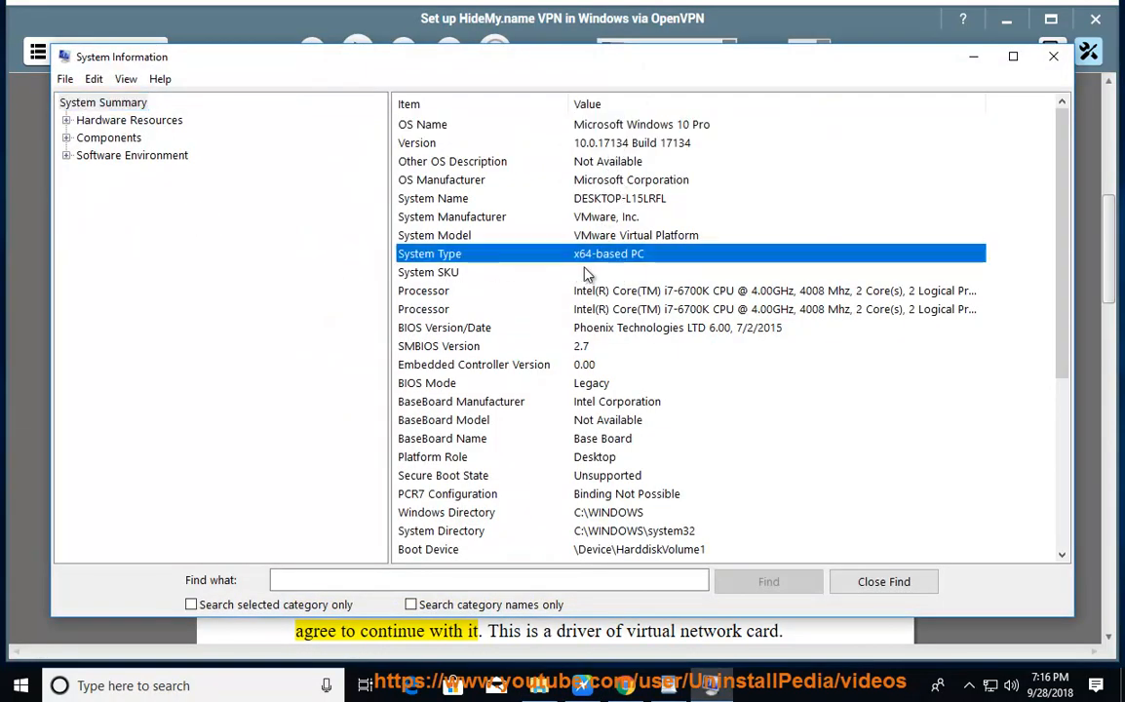
{"action": "left_click", "coordinate": [1052, 55]}
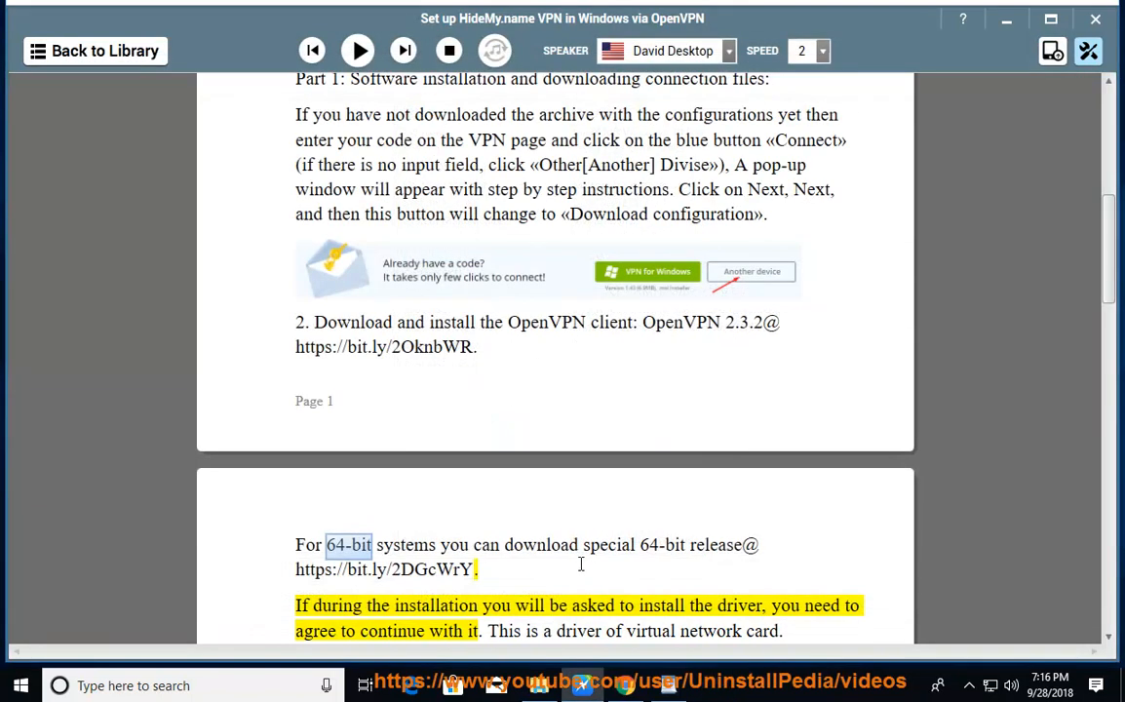
{"action": "left_click", "coordinate": [356, 51]}
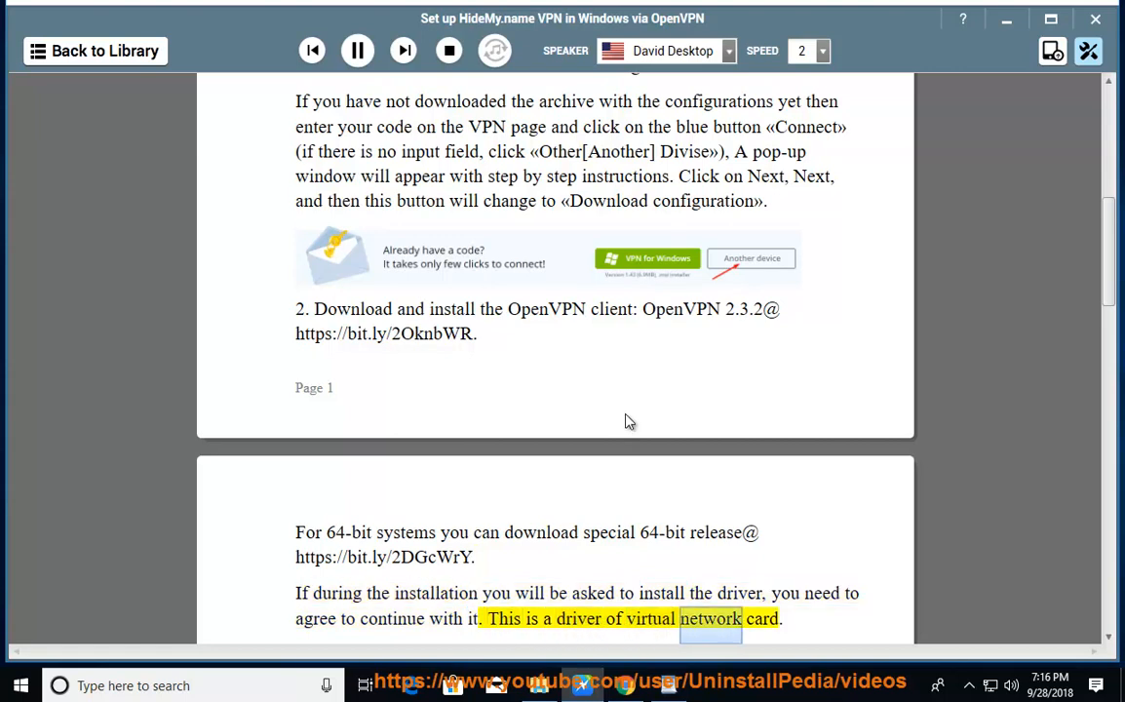
Step: Follow the narration through the unarchiving and folder-copying steps to the OpenVPN program folder
{"action": "scroll", "scroll_direction": "down", "scroll_amount": 3}
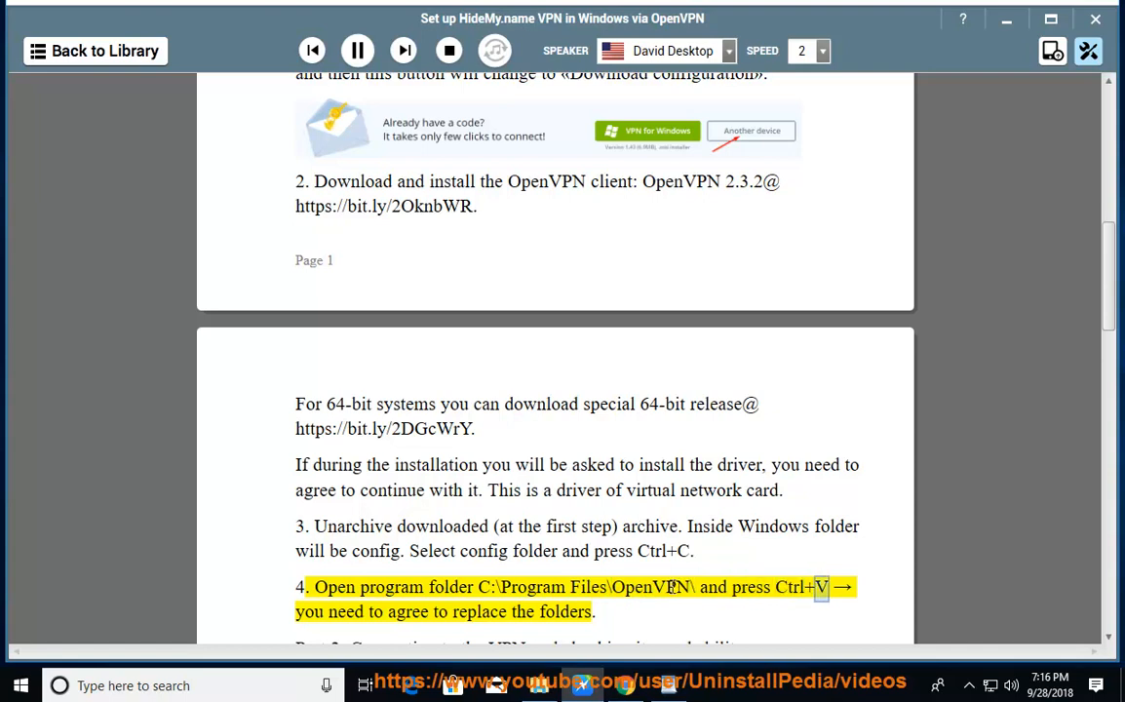
{"action": "scroll", "scroll_direction": "down", "scroll_amount": 3}
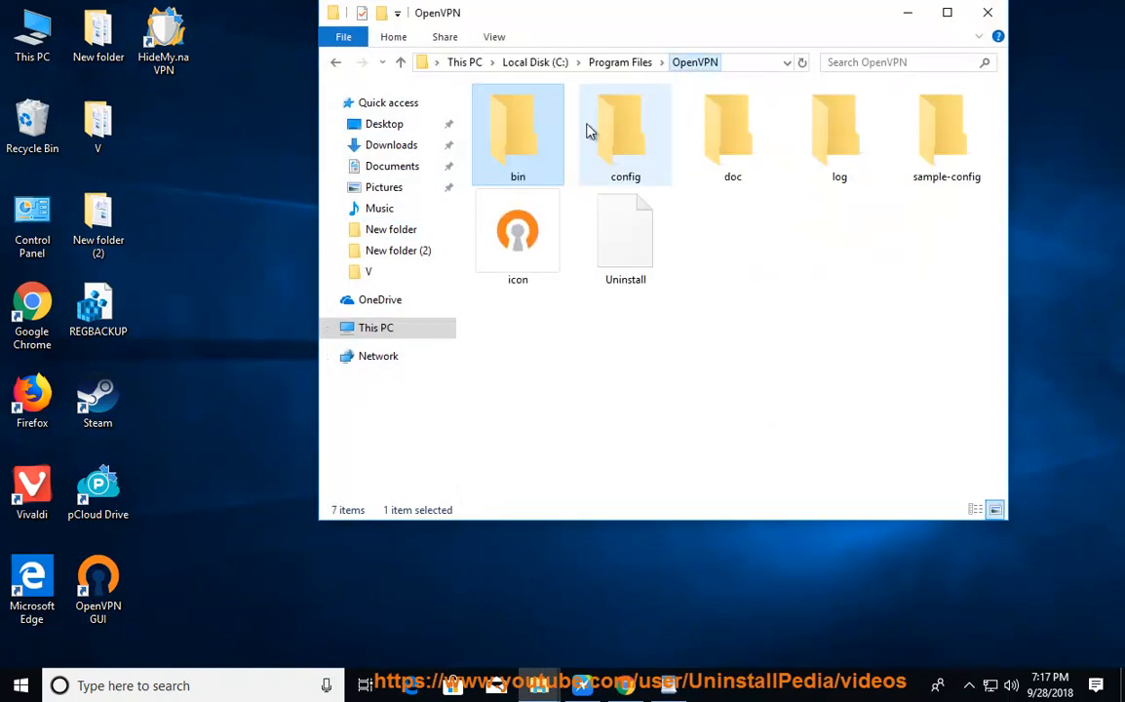
Step: View the README inside the OpenVPN config folder about .ovpn files, then close it
{"action": "left_click", "coordinate": [623, 133]}
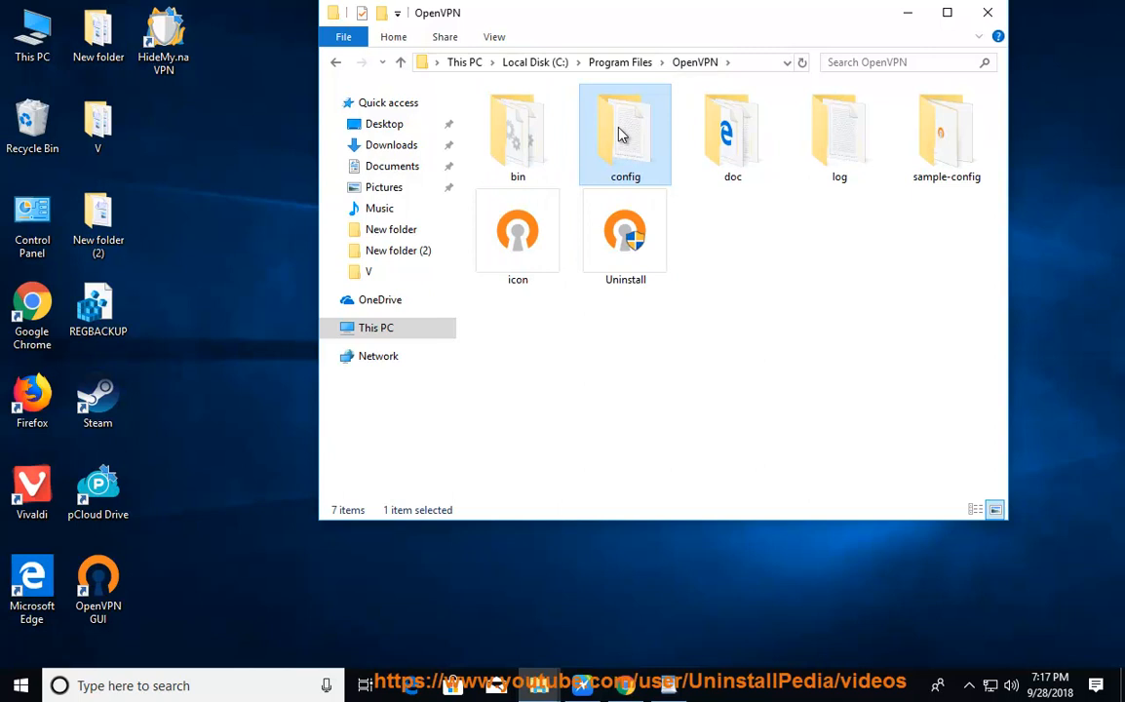
{"action": "double_click", "coordinate": [624, 133]}
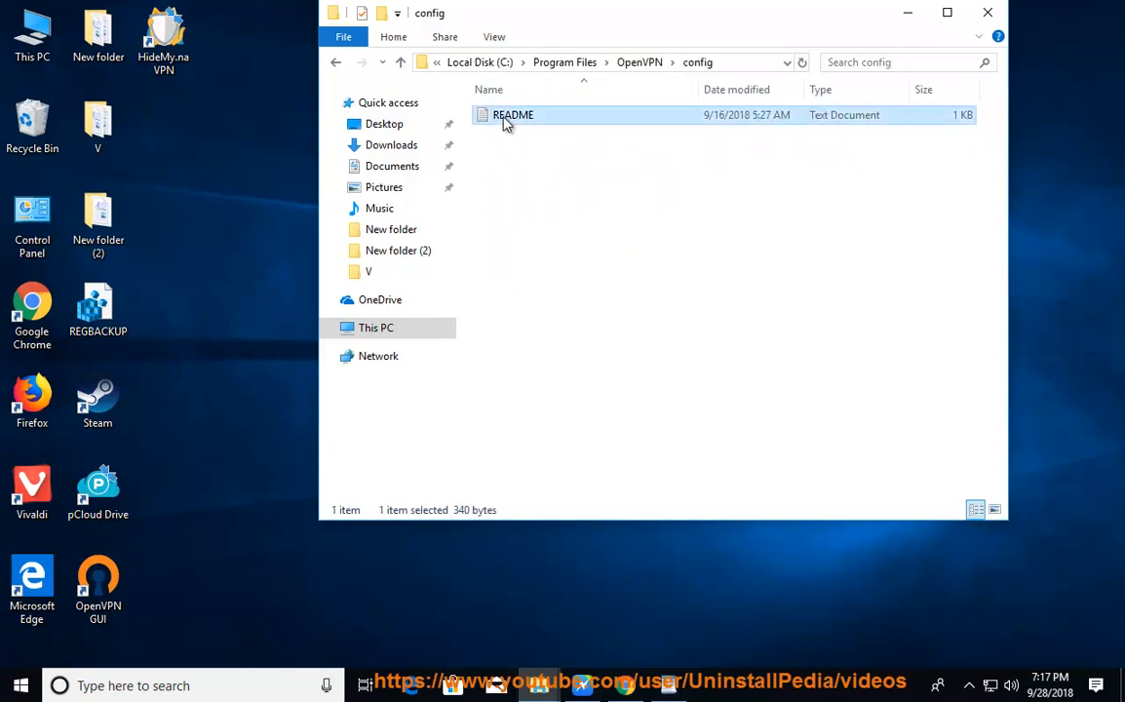
{"action": "double_click", "coordinate": [512, 113]}
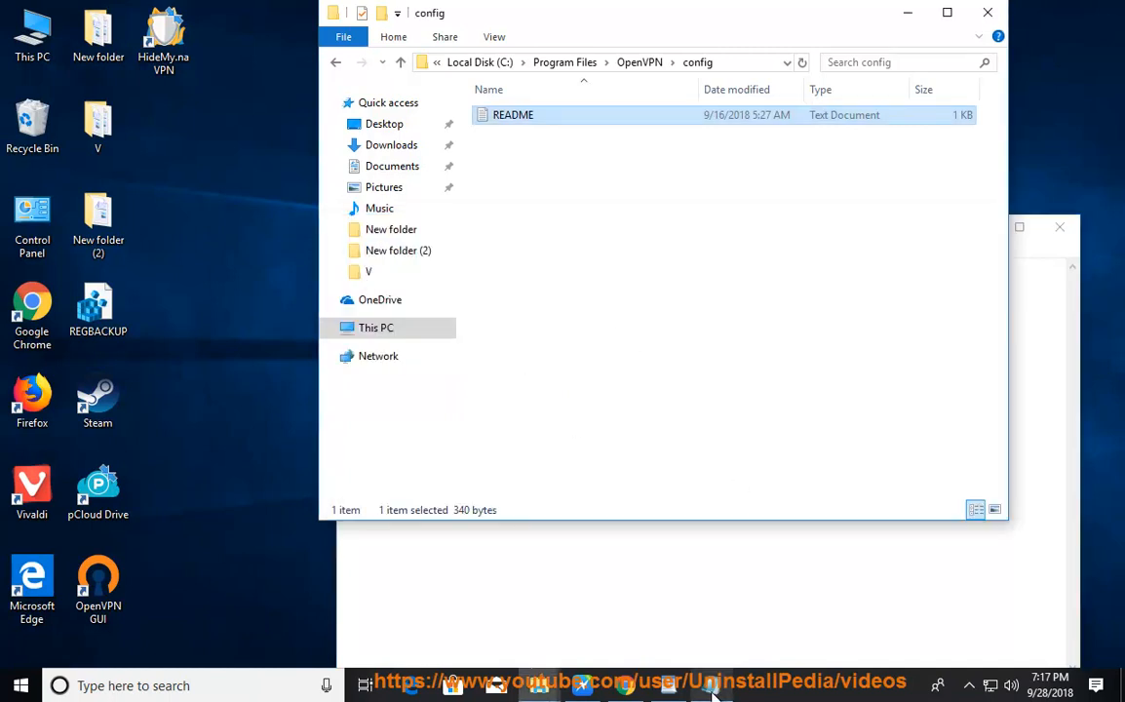
{"action": "double_click", "coordinate": [513, 113]}
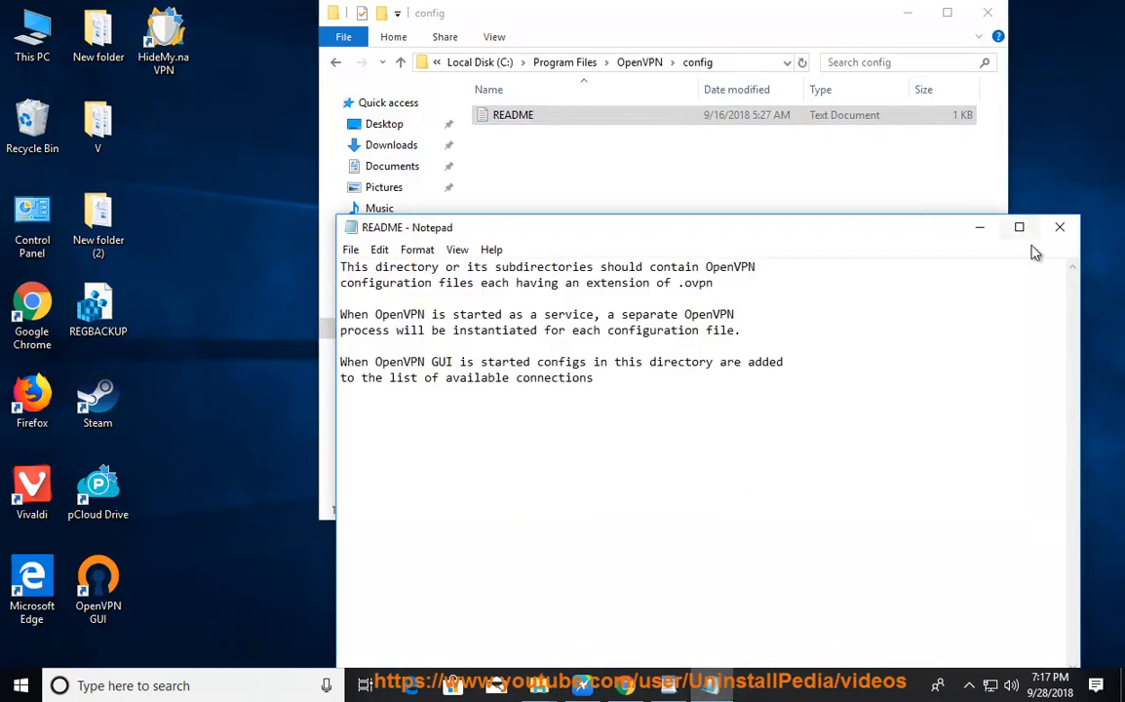
{"action": "left_click", "coordinate": [1061, 226]}
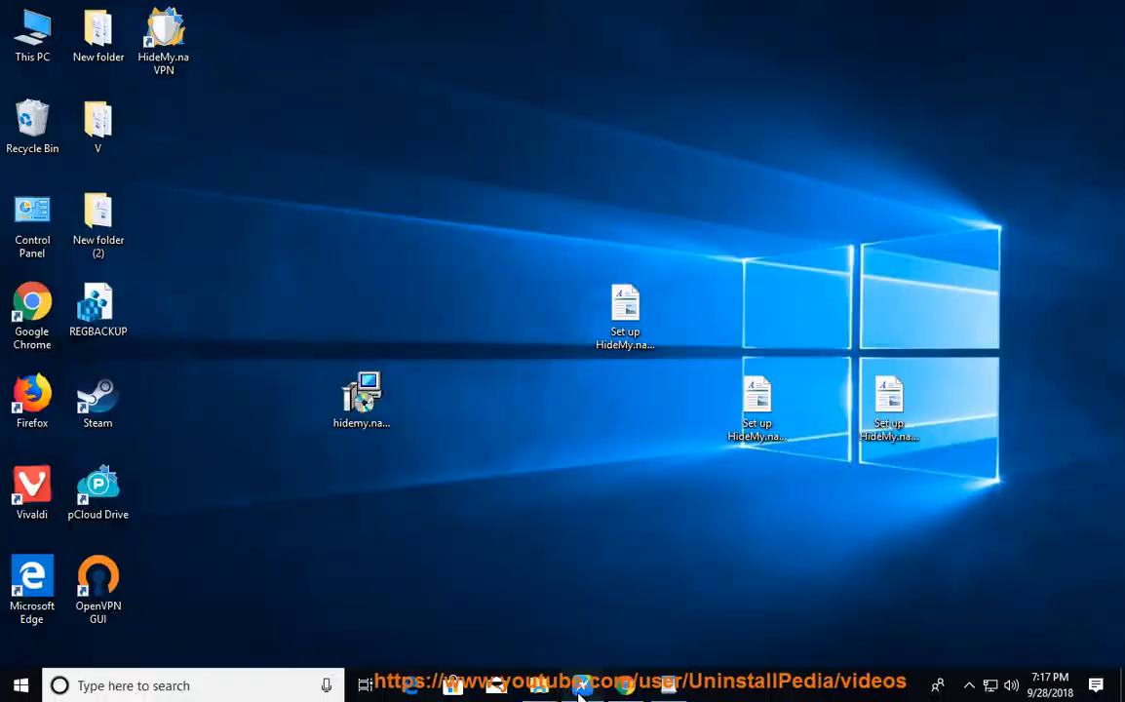
Step: Launch OpenVPN GUI from the desktop shortcut and dismiss the 'No readable connection profiles' warning
{"action": "left_click", "coordinate": [581, 686]}
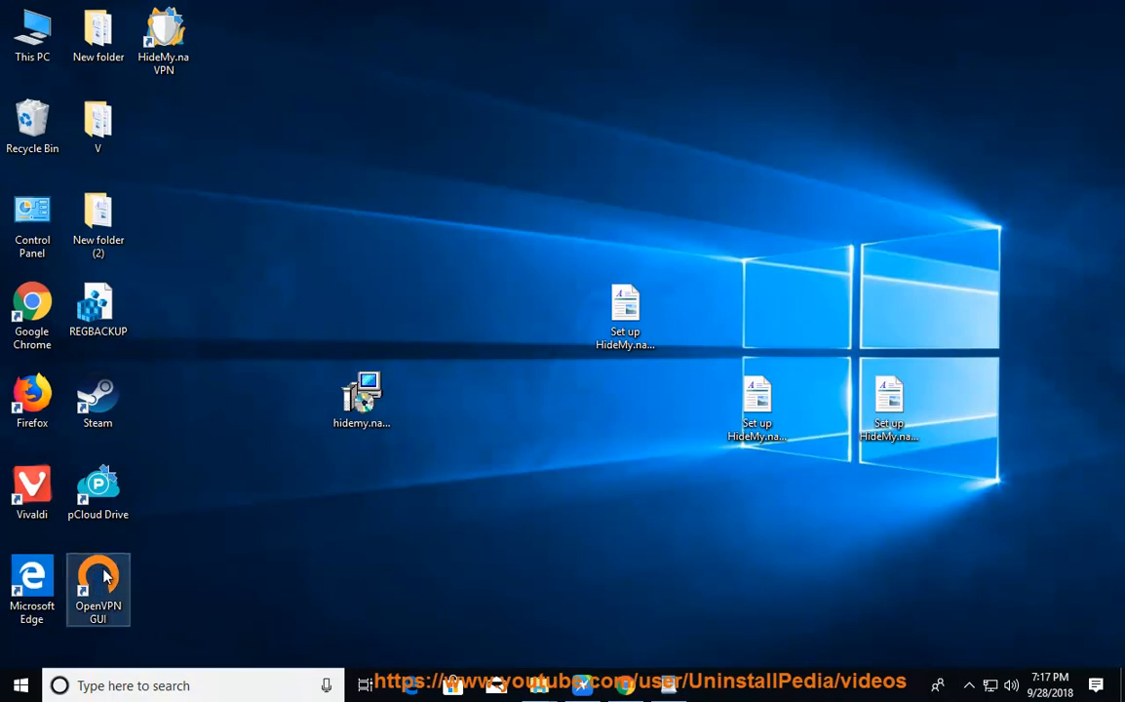
{"action": "double_click", "coordinate": [98, 581]}
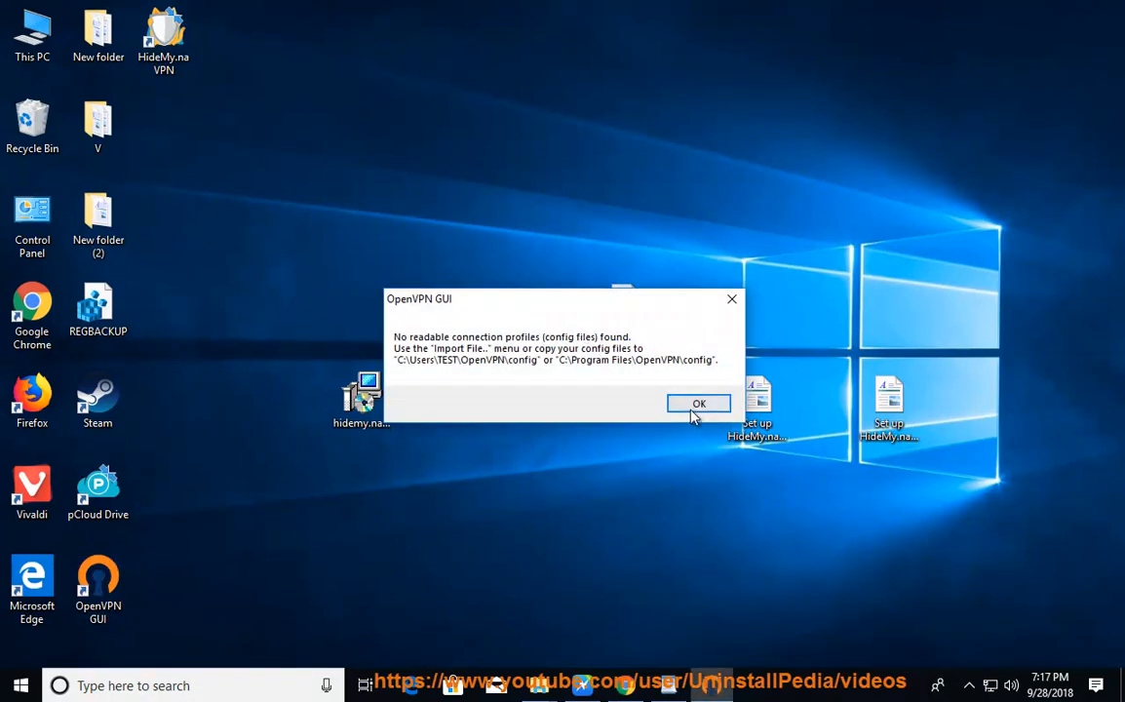
{"action": "left_click", "coordinate": [697, 403]}
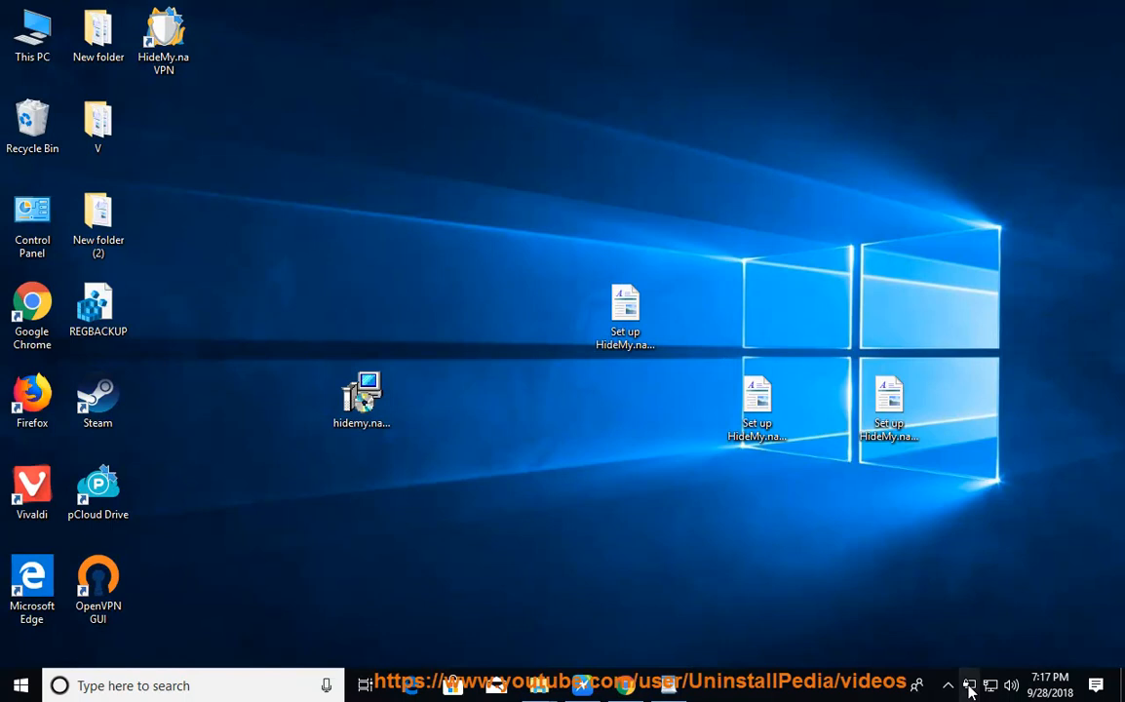
{"action": "mouse_move", "coordinate": [561, 519]}
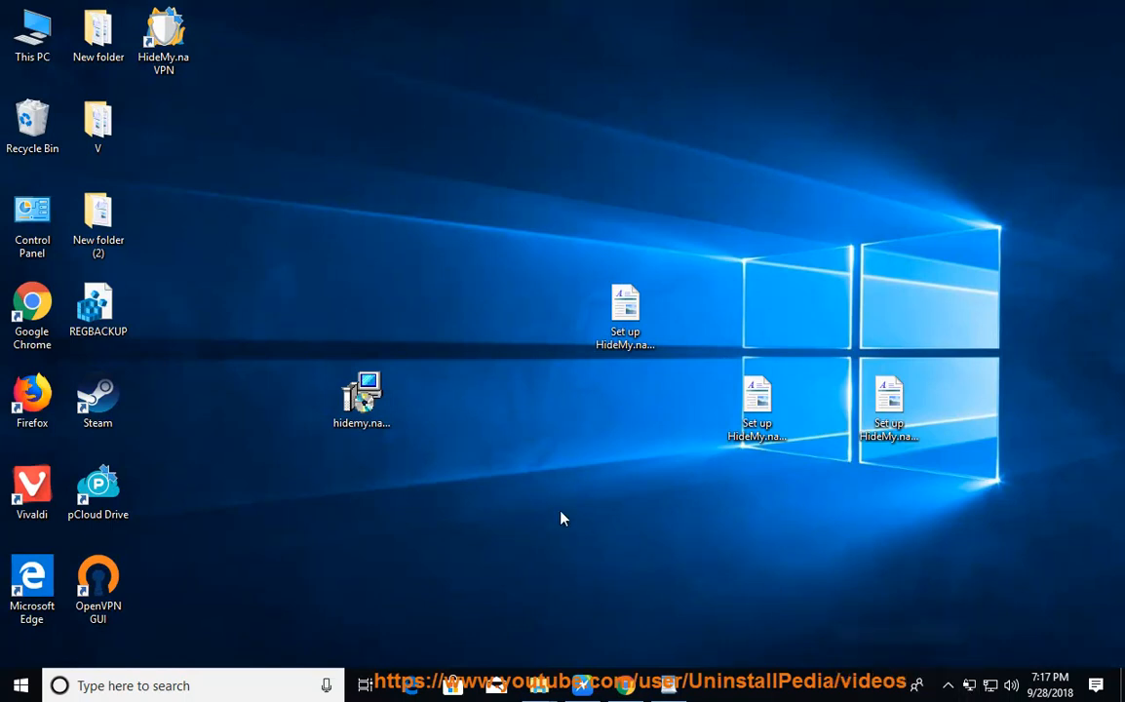
{"action": "double_click", "coordinate": [98, 585]}
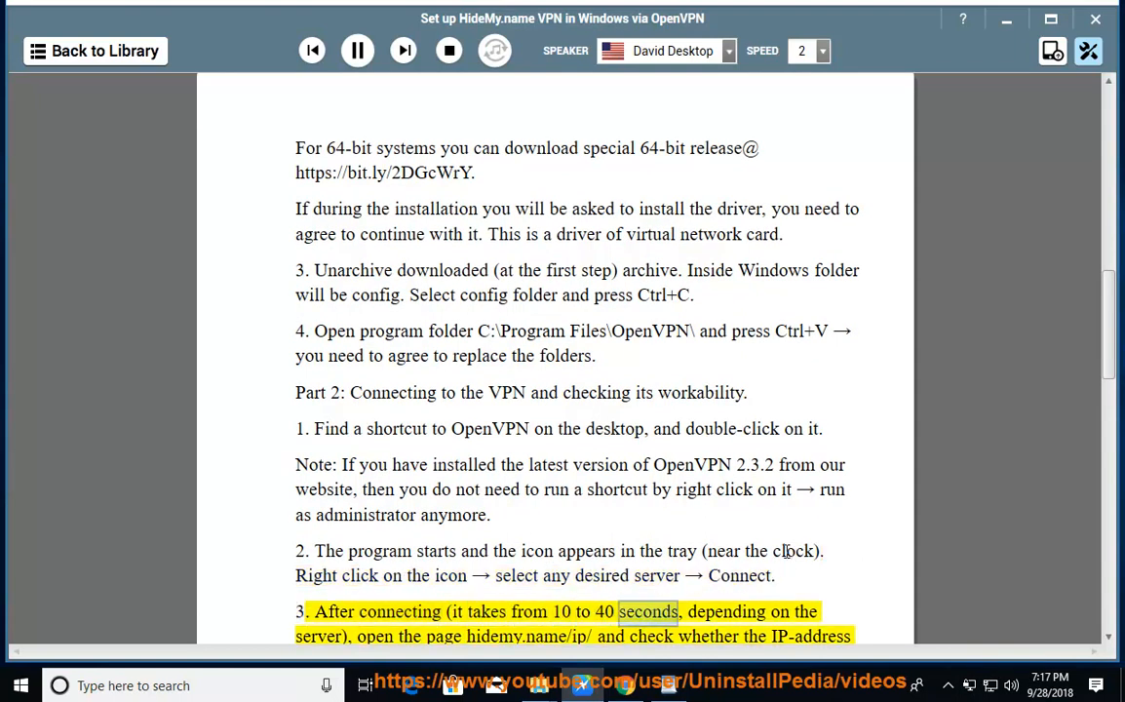
Step: Follow the narration through connecting to the VPN and the Part 3 troubleshooting FAQ list
{"action": "scroll", "scroll_direction": "down", "scroll_amount": 3}
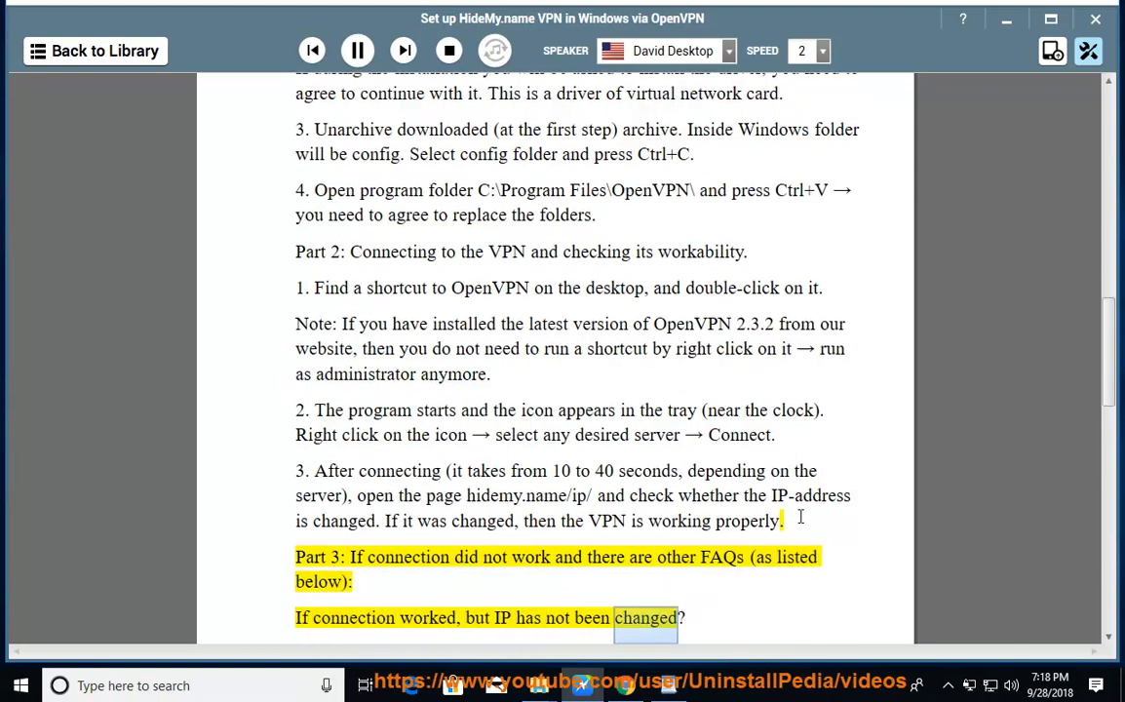
{"action": "scroll", "scroll_direction": "down", "scroll_amount": 3}
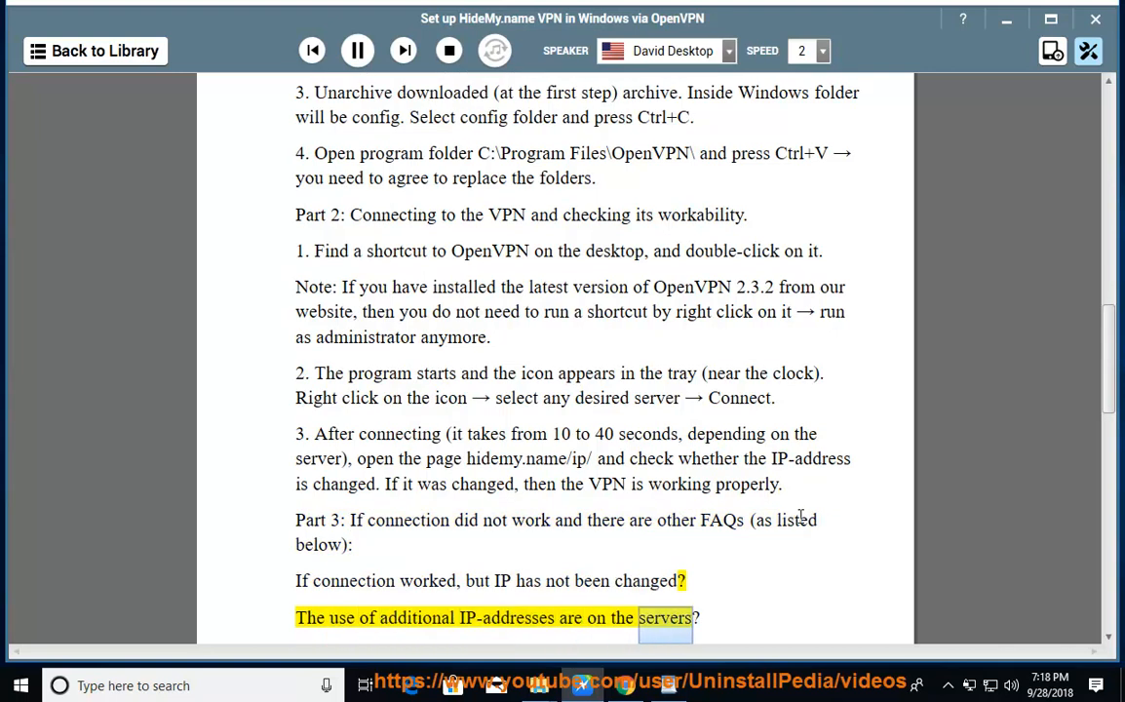
{"action": "scroll", "scroll_direction": "down", "scroll_amount": 3}
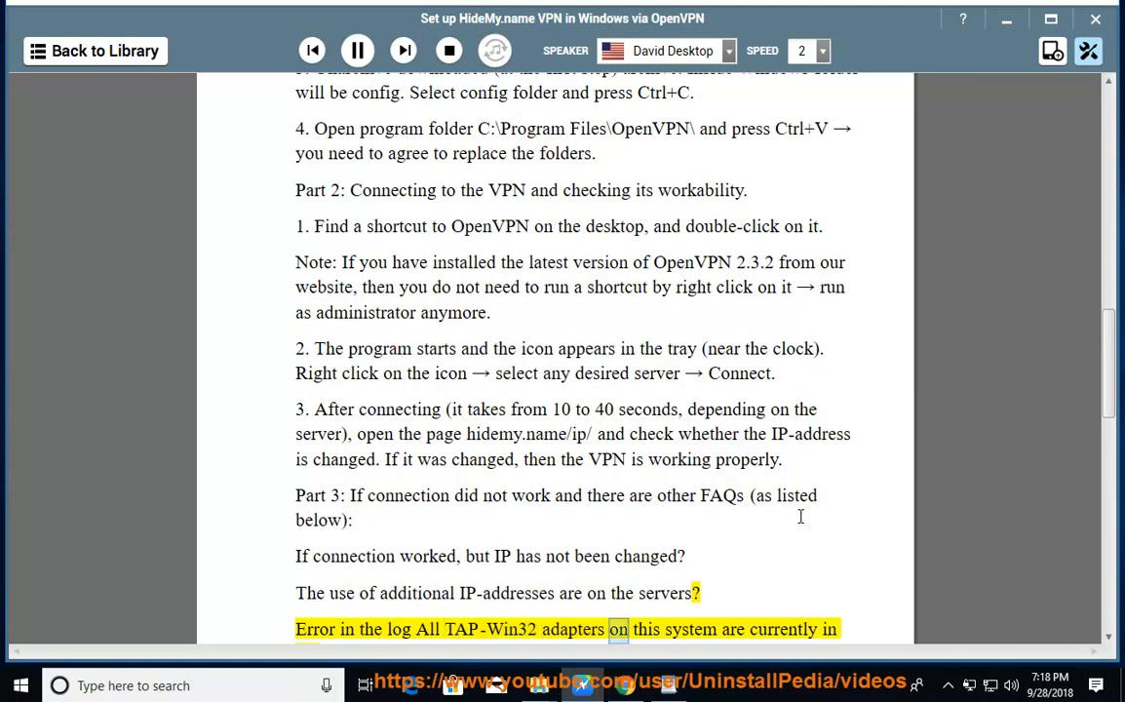
{"action": "scroll", "scroll_direction": "down", "scroll_amount": 3}
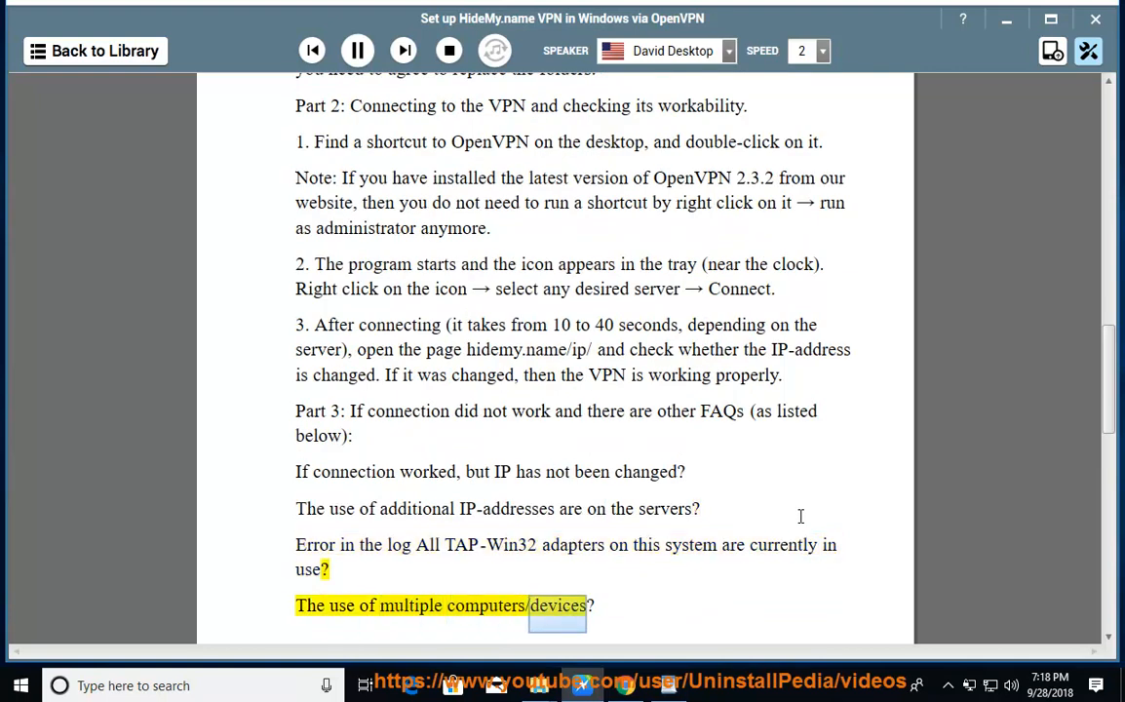
{"action": "scroll", "scroll_direction": "down", "scroll_amount": 3}
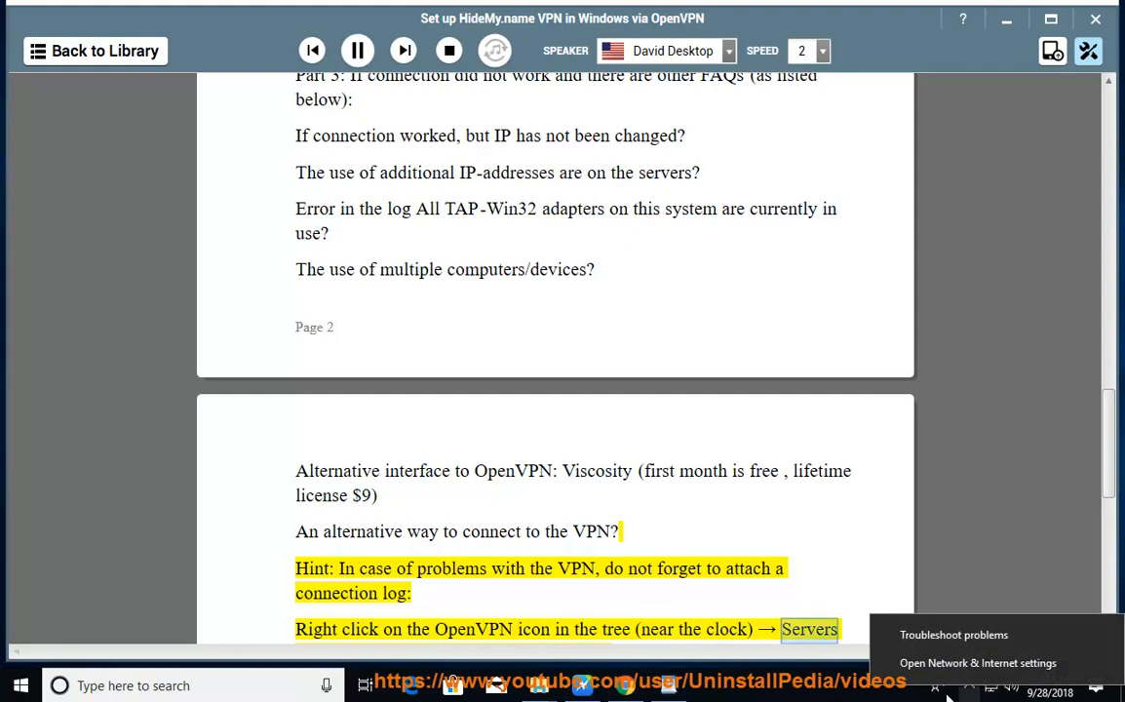
Step: Follow the narration onto page 2 through the Viscosity alternative and connection-log hint
{"action": "scroll", "scroll_direction": "down", "scroll_amount": 3}
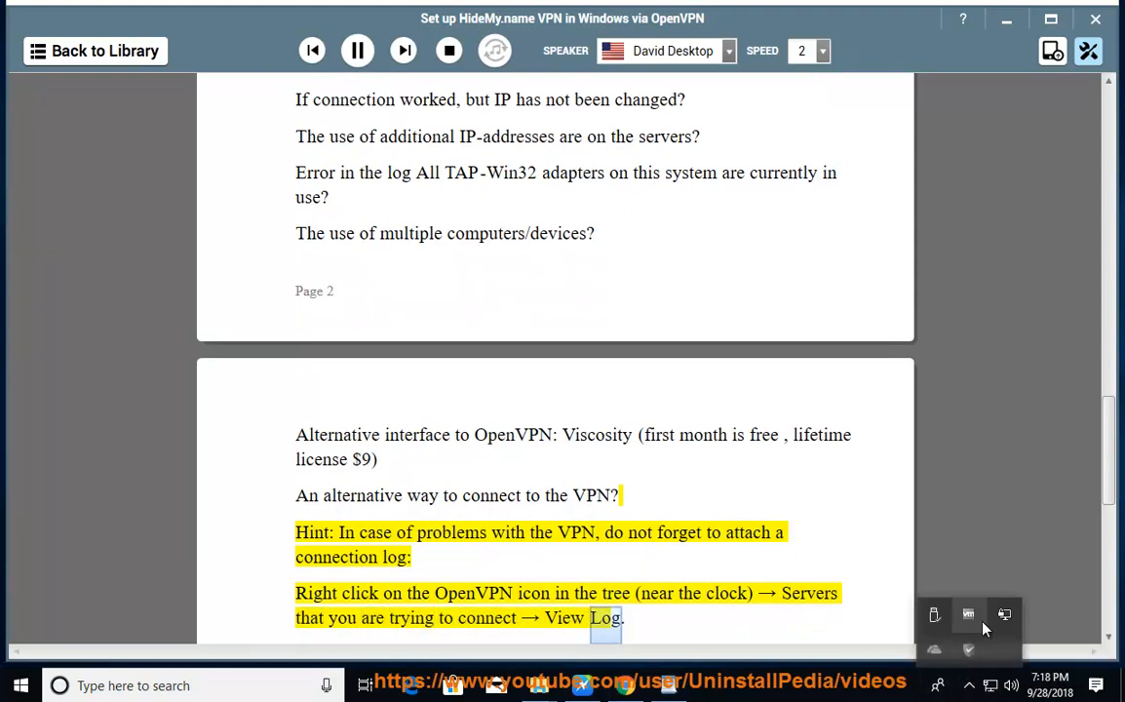